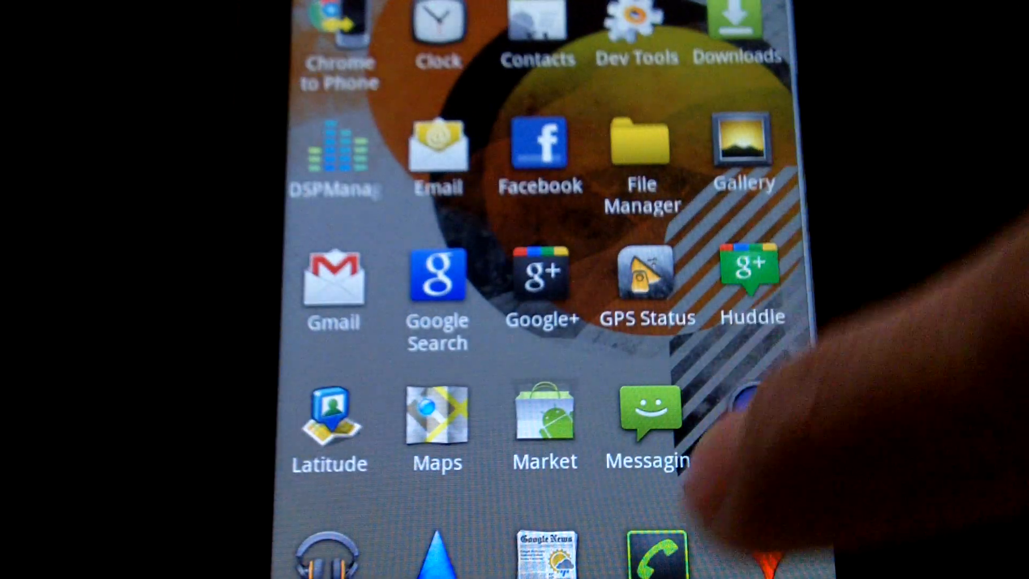
Launch the Market from the app drawer and scroll through its apps, games, books and movies.
scroll(down, 3)
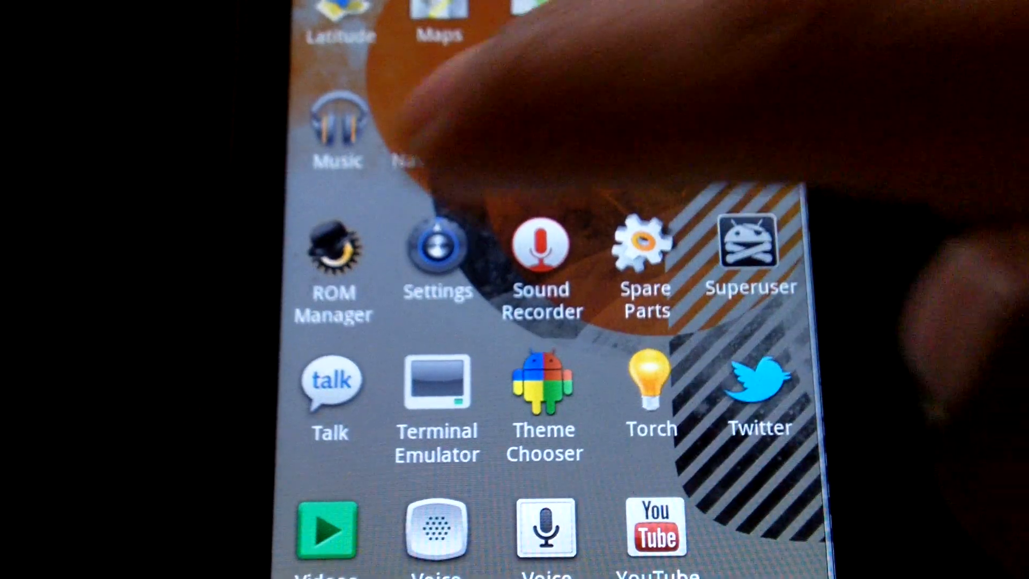
click(438, 256)
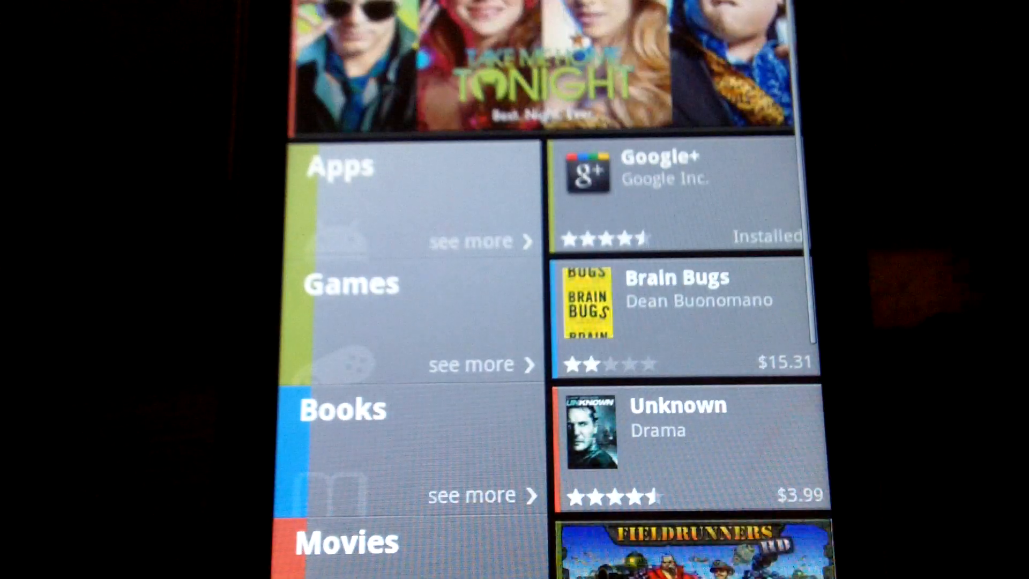
scroll(down, 3)
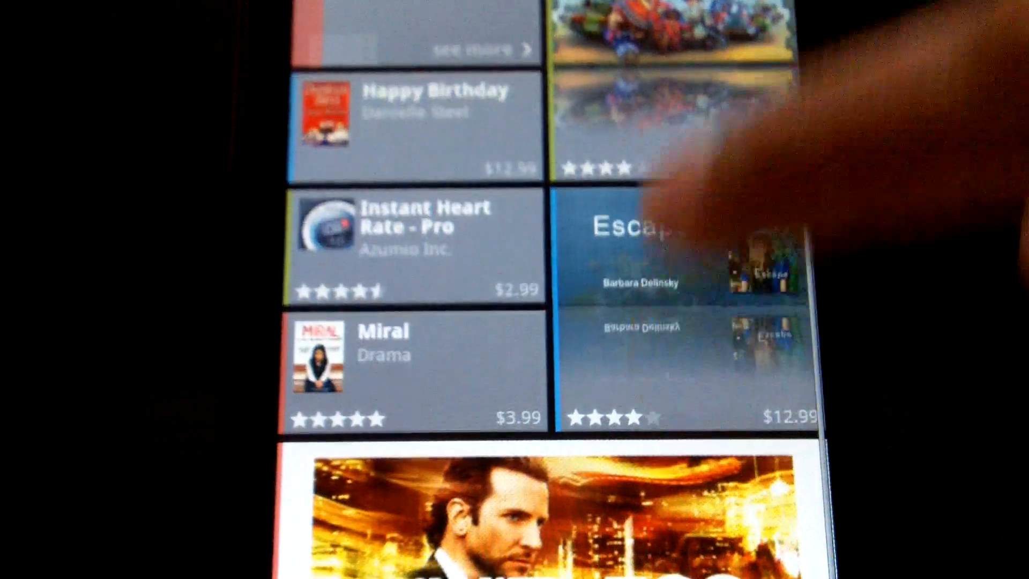
scroll(up, 3)
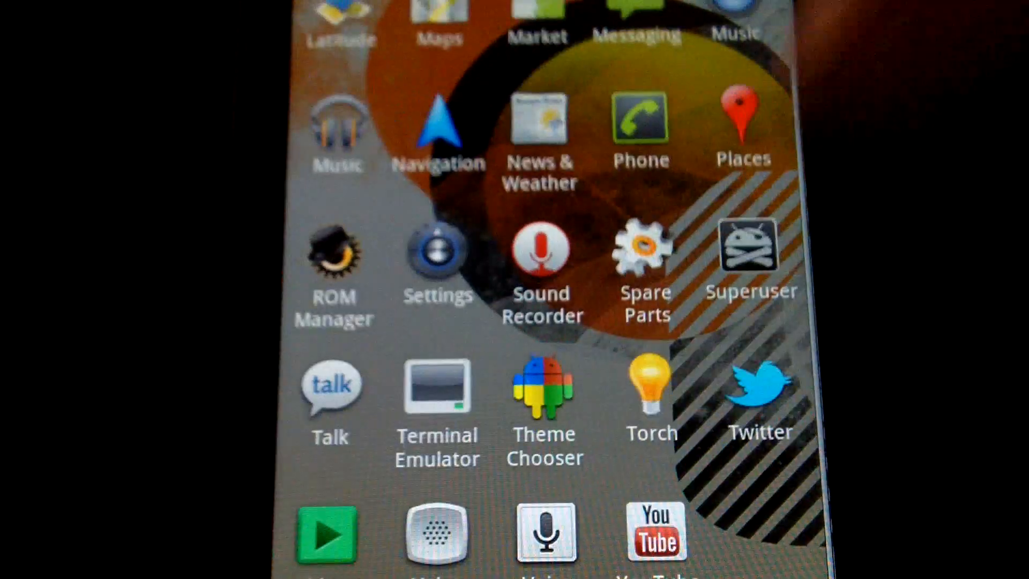
Launch ROM Manager from the drawer to view the CyanogenMod-7.1.0-RC1-Sensation ROM.
scroll(up, 3)
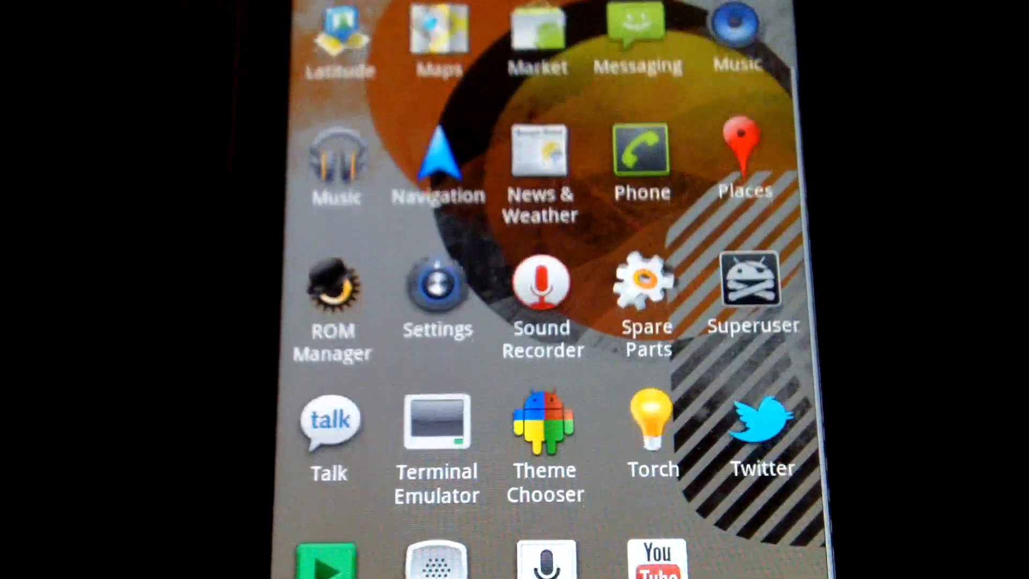
click(332, 299)
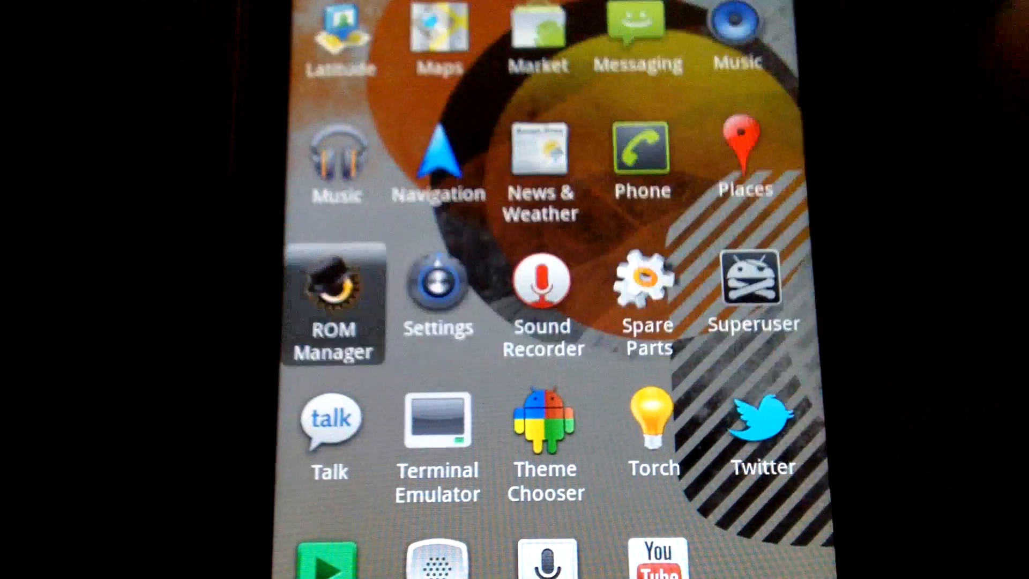
click(333, 304)
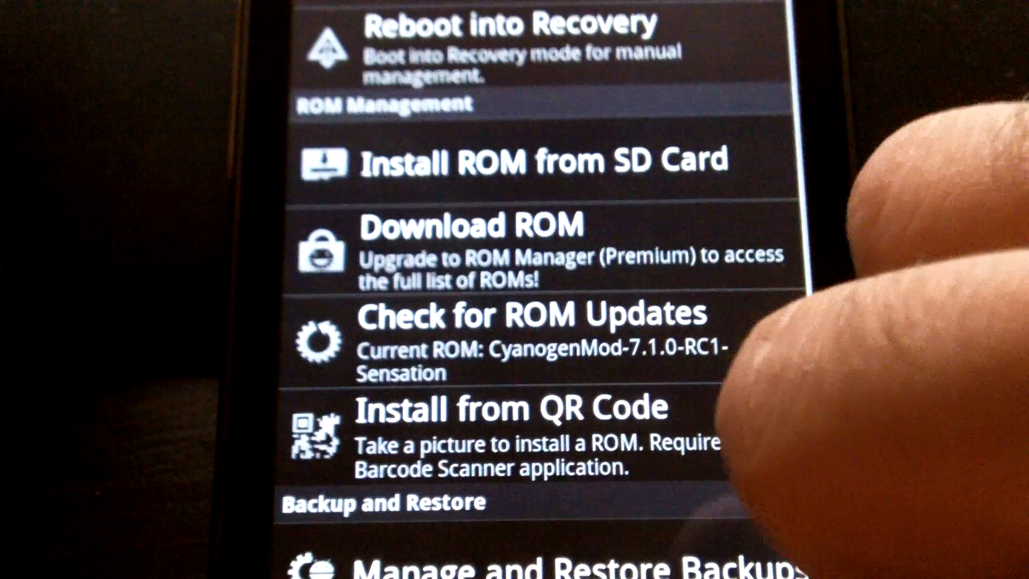